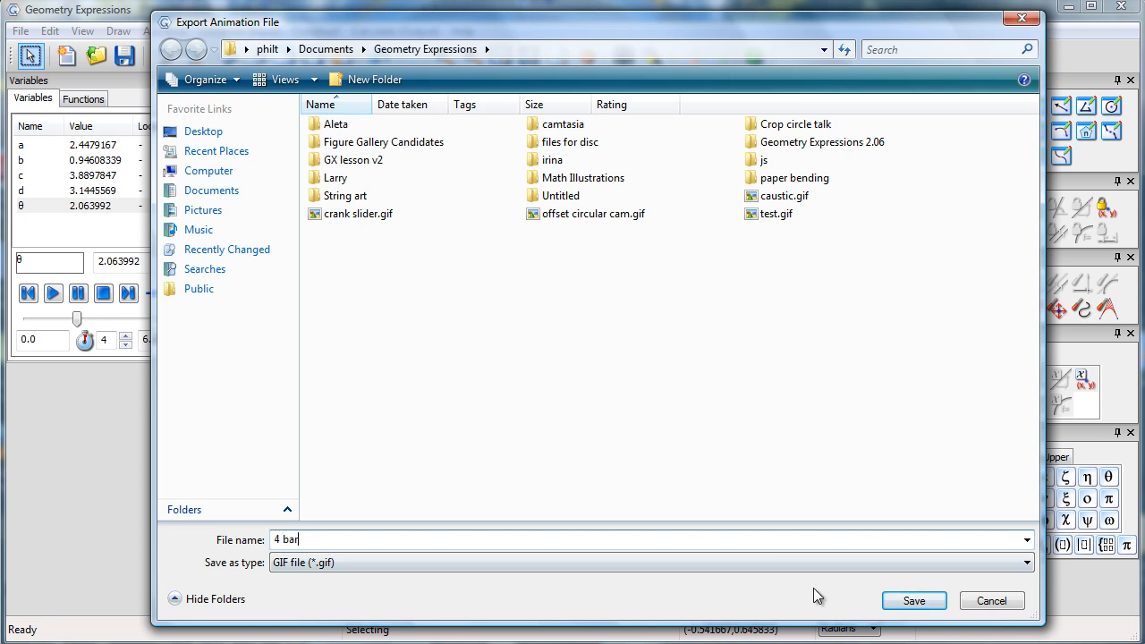
# Step: Save the animation export as a GIF named '4 bar' in the Geometry Expressions folder
pyautogui.click(912, 601)
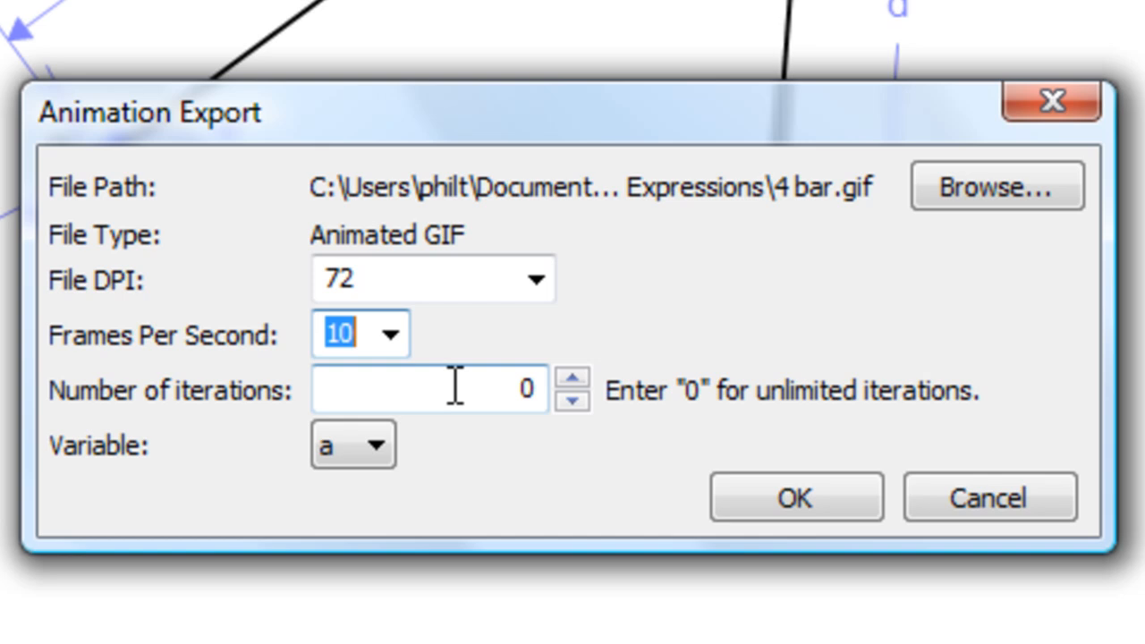